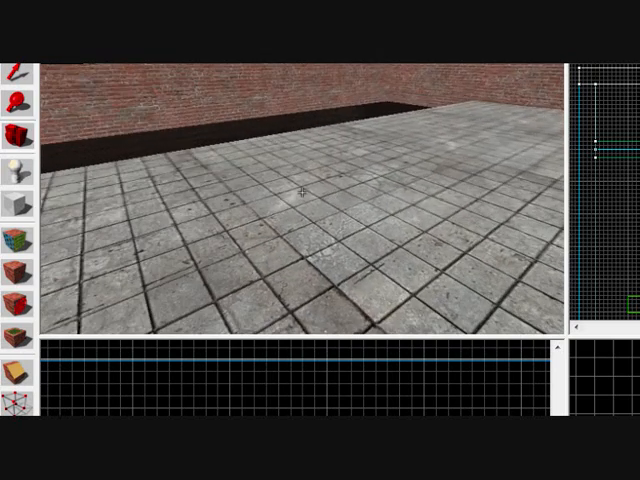
mouse_move(14, 165)
type("p")
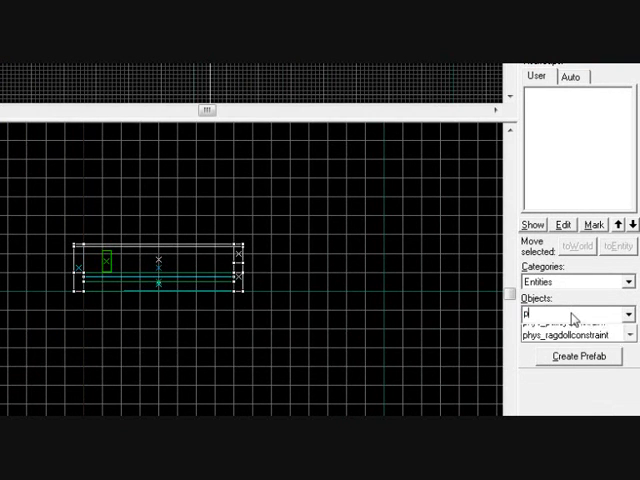
Enter prop_static as the entity class to place.
type("rop_s")
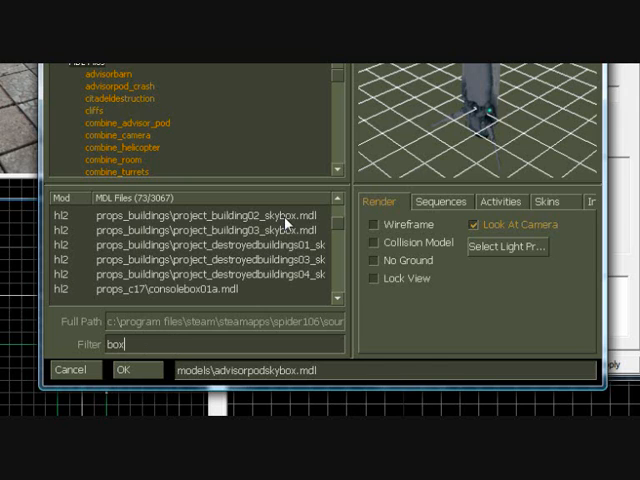
Preview a skybox building model, then the deciduous tree skybox model.
left_click(190, 214)
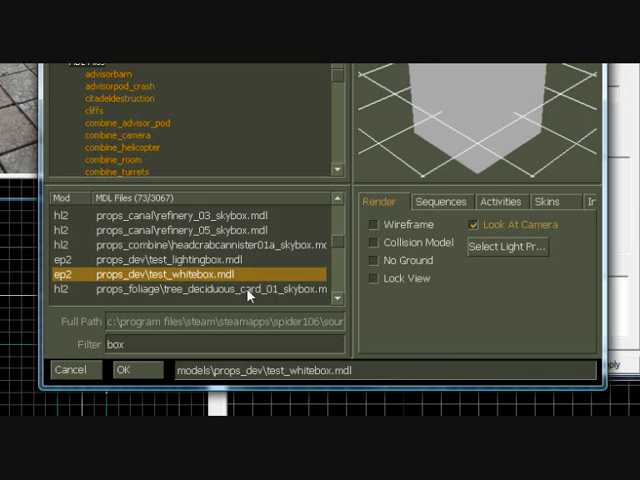
left_click(250, 293)
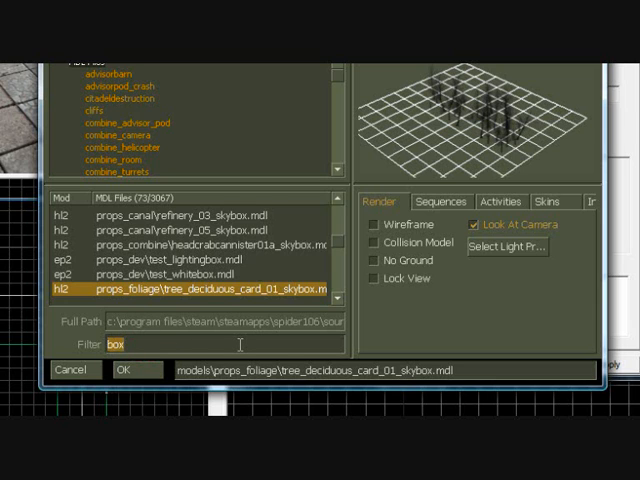
Filter models by 'hand', preview the short handrail, and choose handrail04_long.
type("handrail")
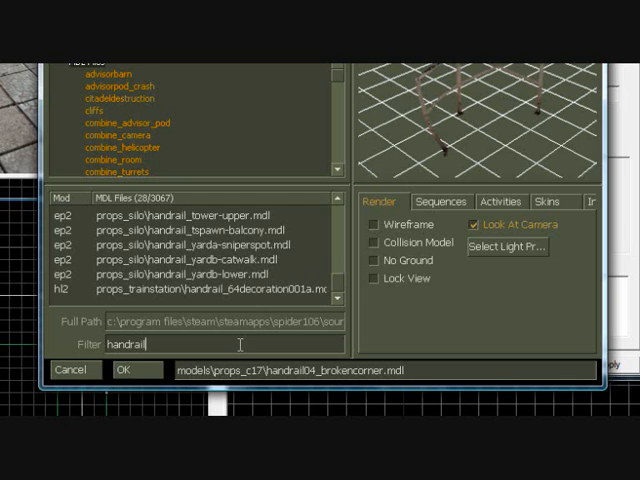
left_click(200, 214)
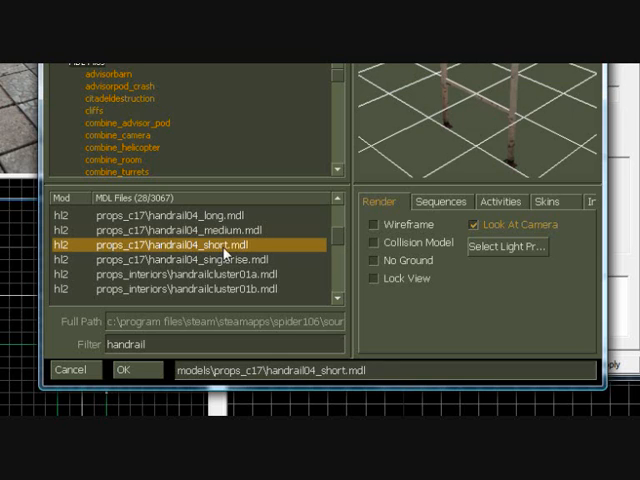
left_click(185, 216)
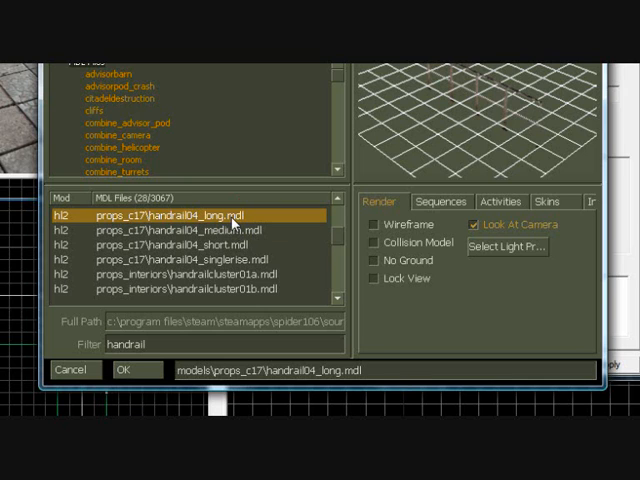
left_click(119, 370)
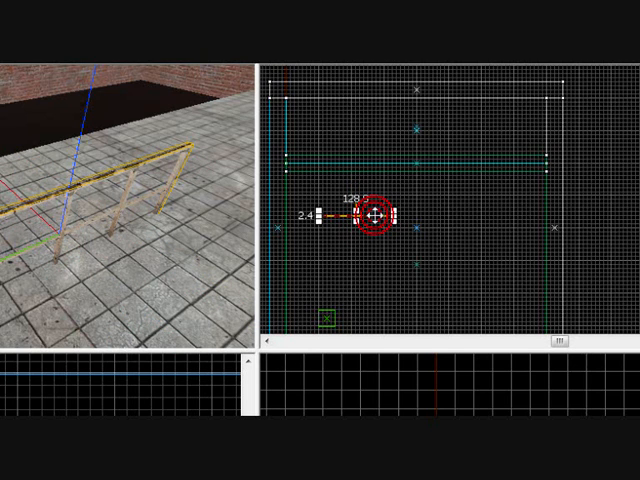
Set the handrail prop's Angles yaw to 90 in its properties.
right_click(375, 215)
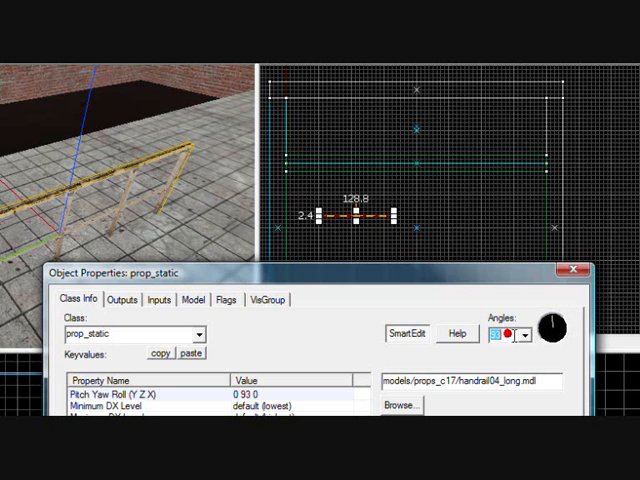
type("90")
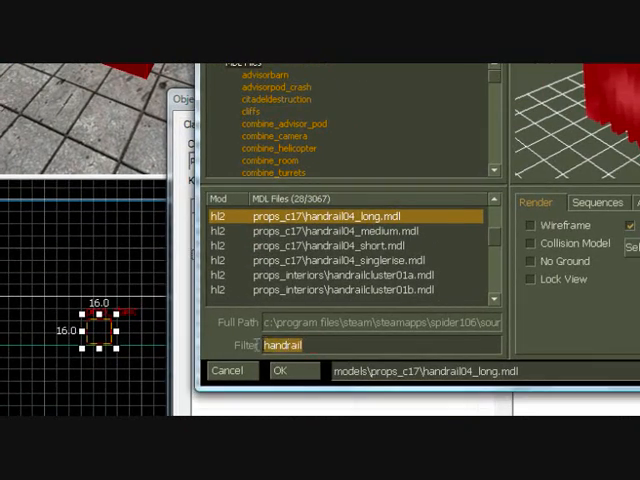
Filter models by 'table' and choose furnituretable002a.
type("tabl")
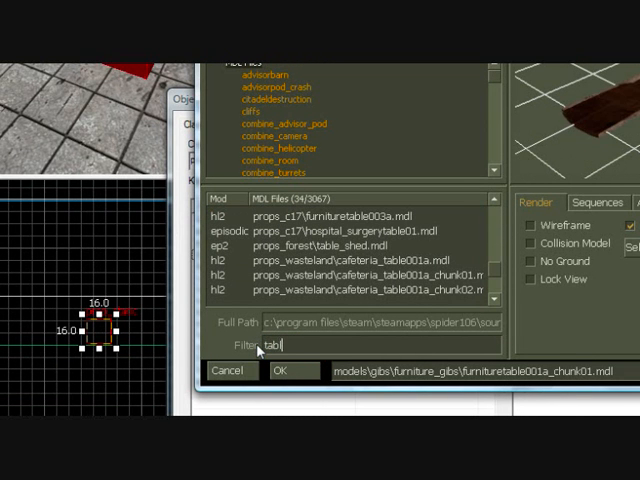
type("e")
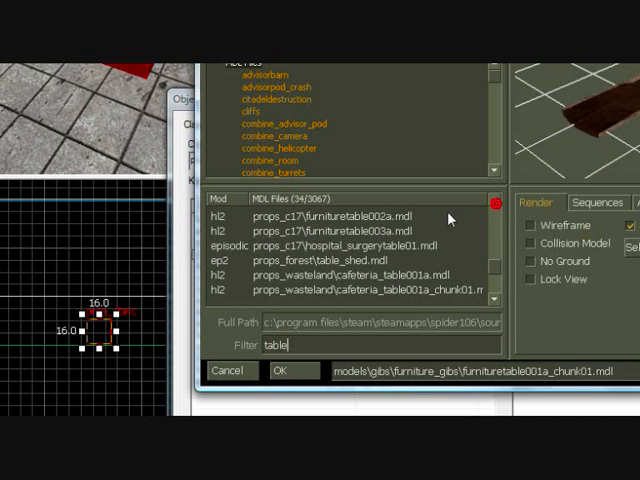
left_click(289, 371)
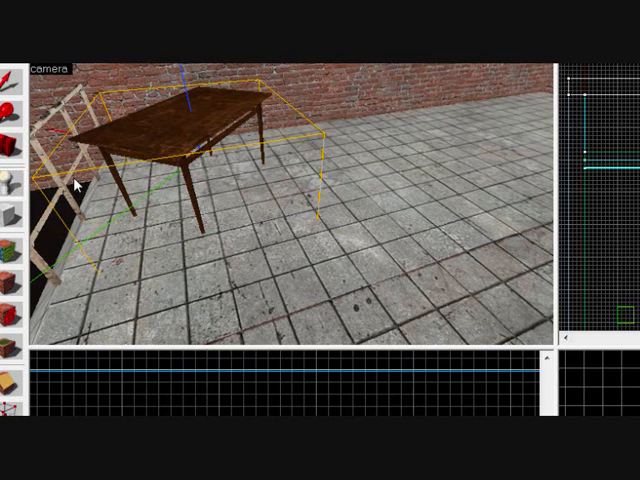
mouse_move(288, 205)
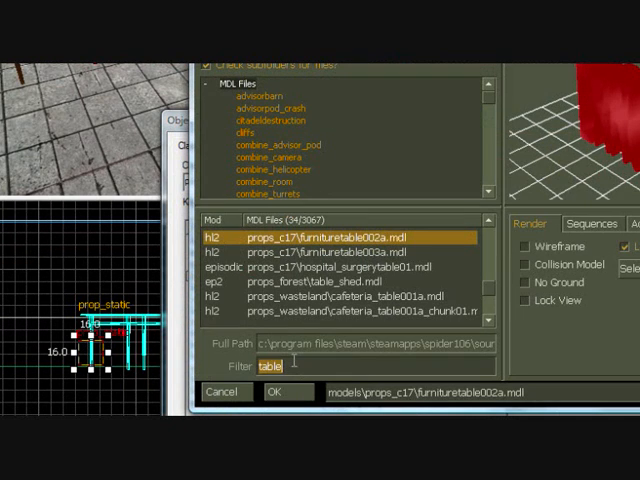
Filter models by 'chair', preview a result, and confirm furniture_chair03a.
type("c")
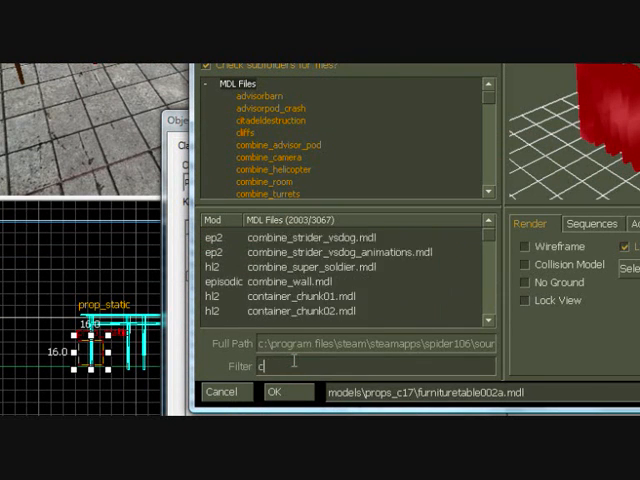
type("hair")
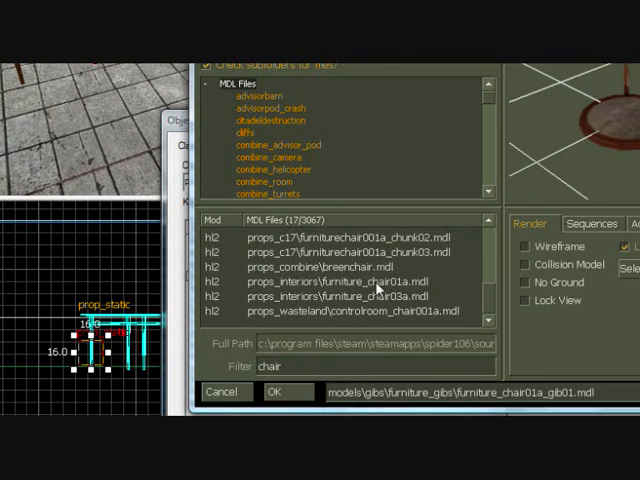
left_click(360, 296)
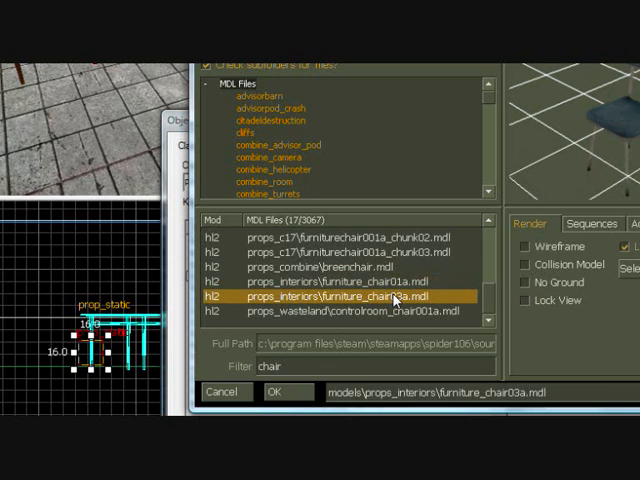
left_click(287, 391)
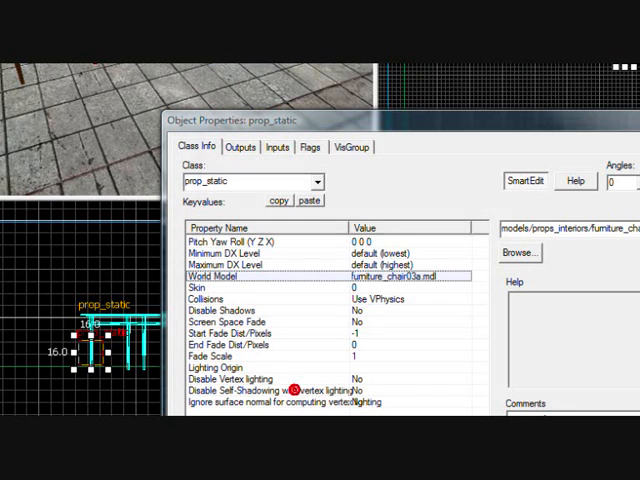